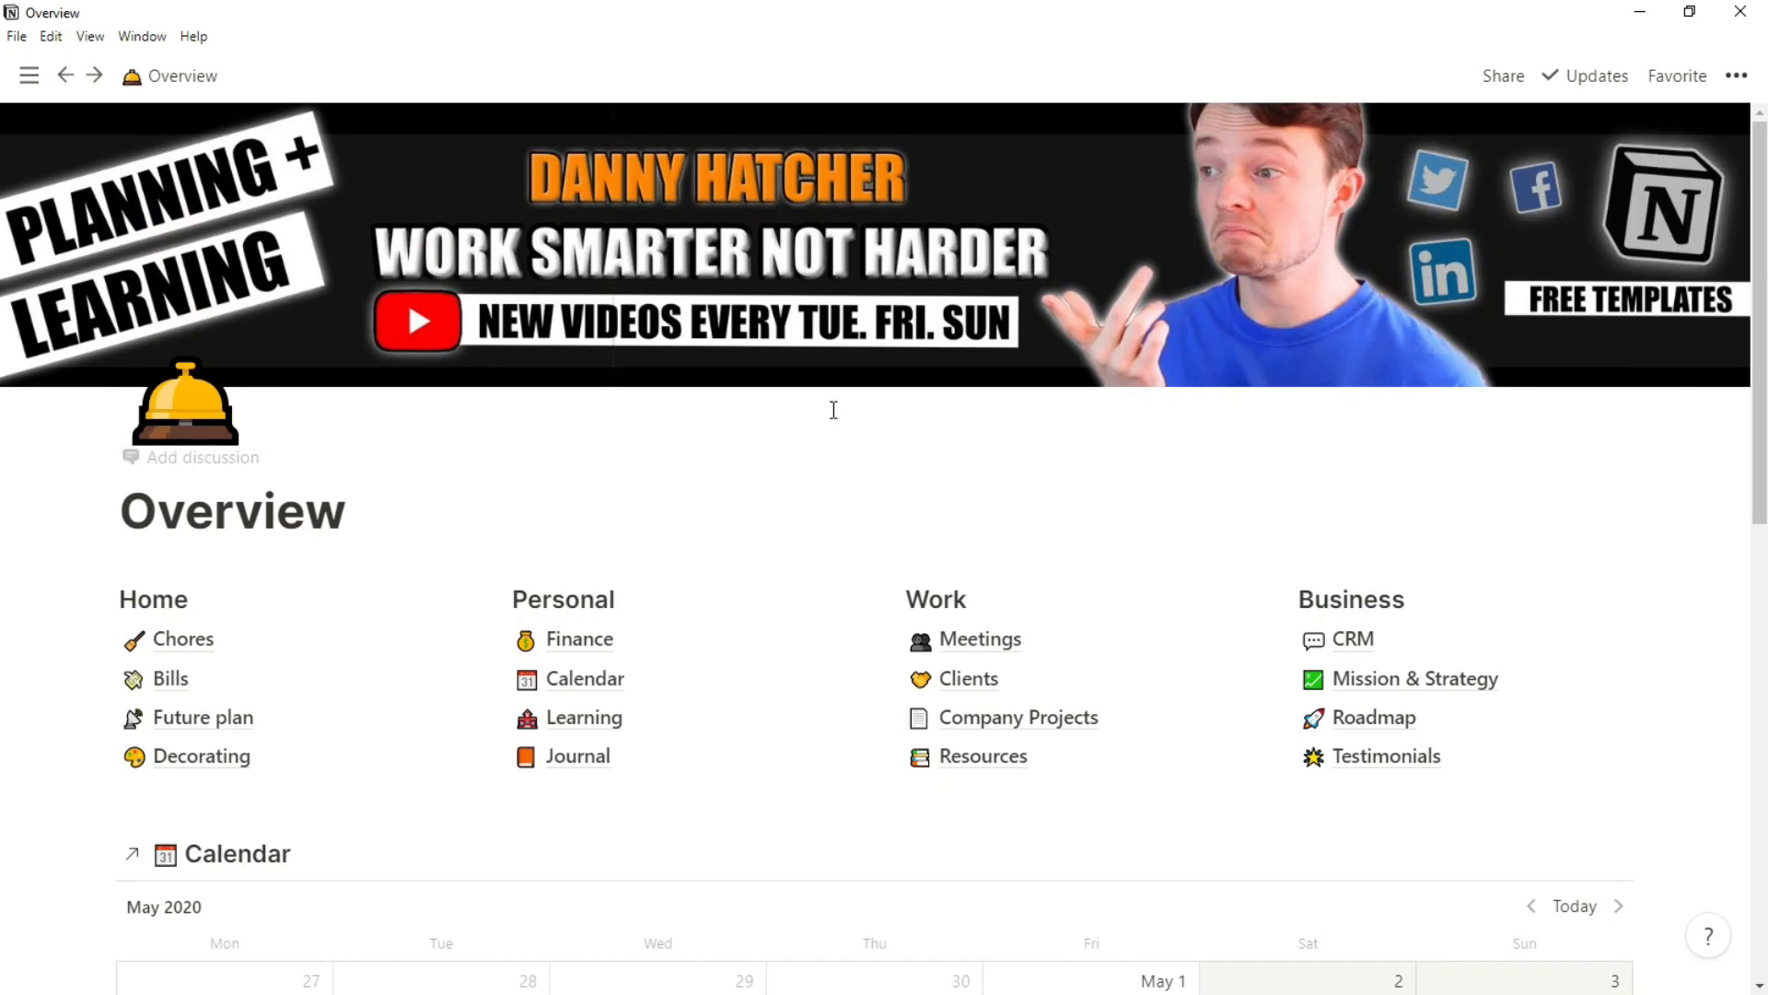
Scroll the Overview dashboard and open the Calendar database with its May 2020 events
{"action": "scroll", "scroll_direction": "down", "scroll_amount": 3}
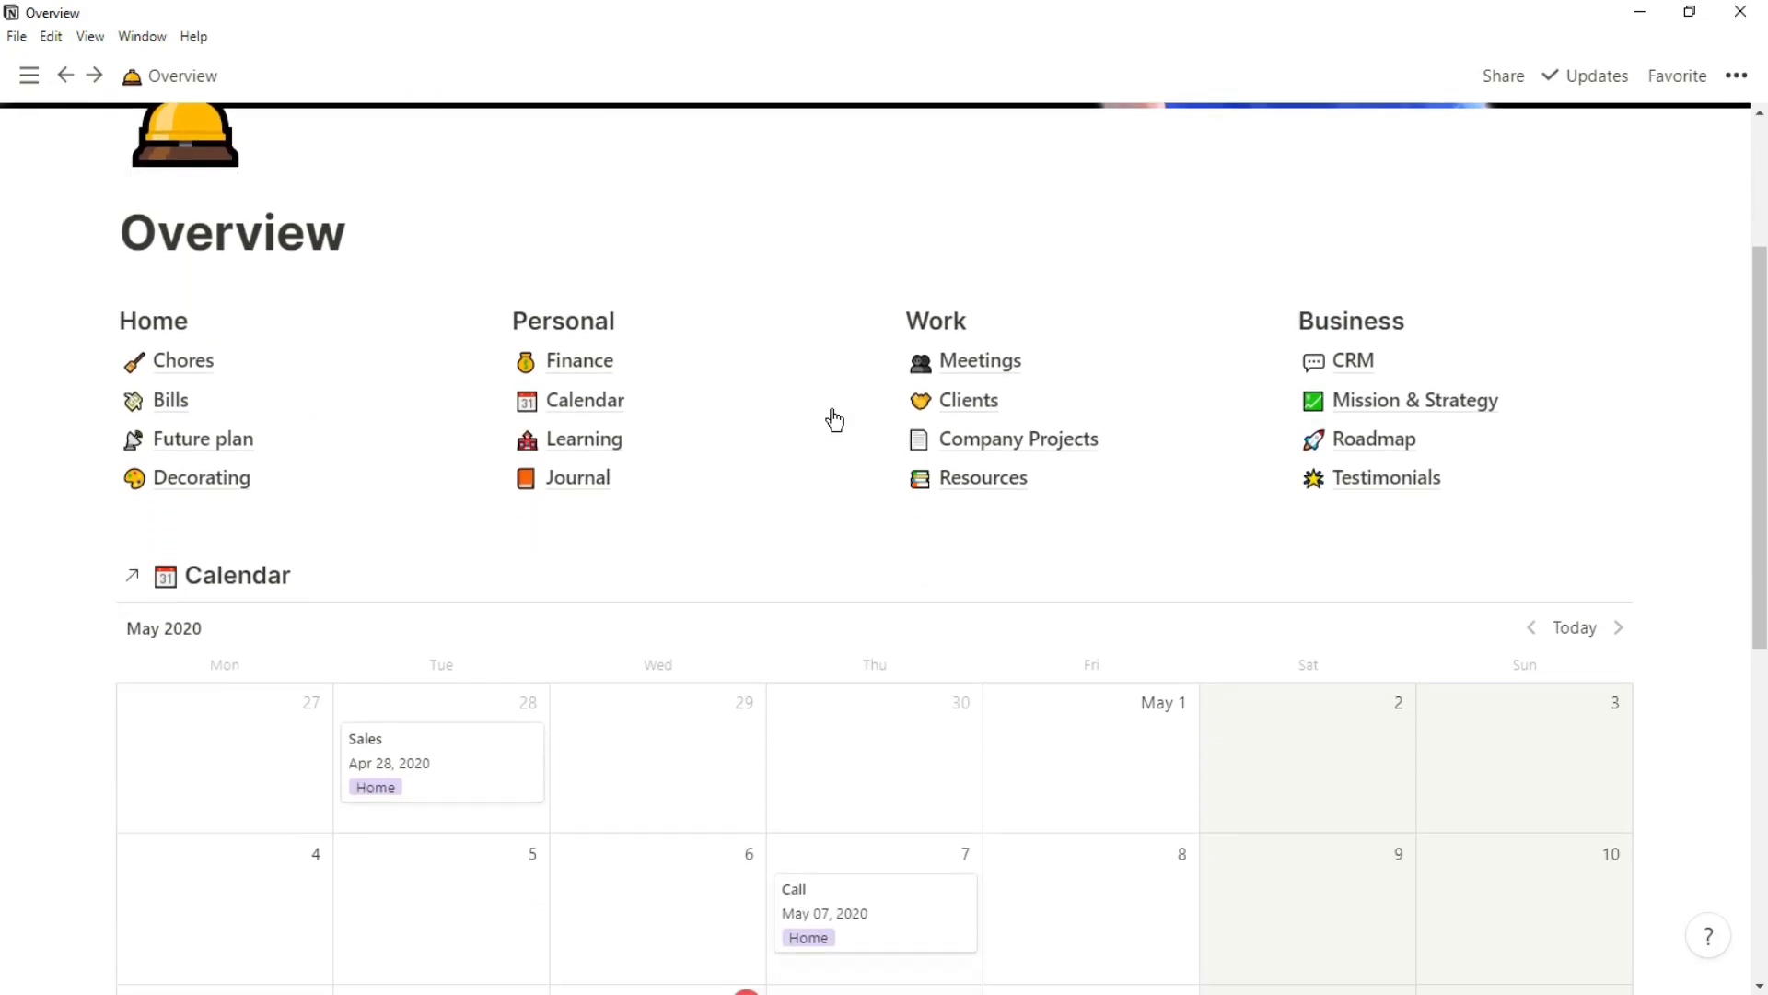
{"action": "scroll", "scroll_direction": "down", "scroll_amount": 3}
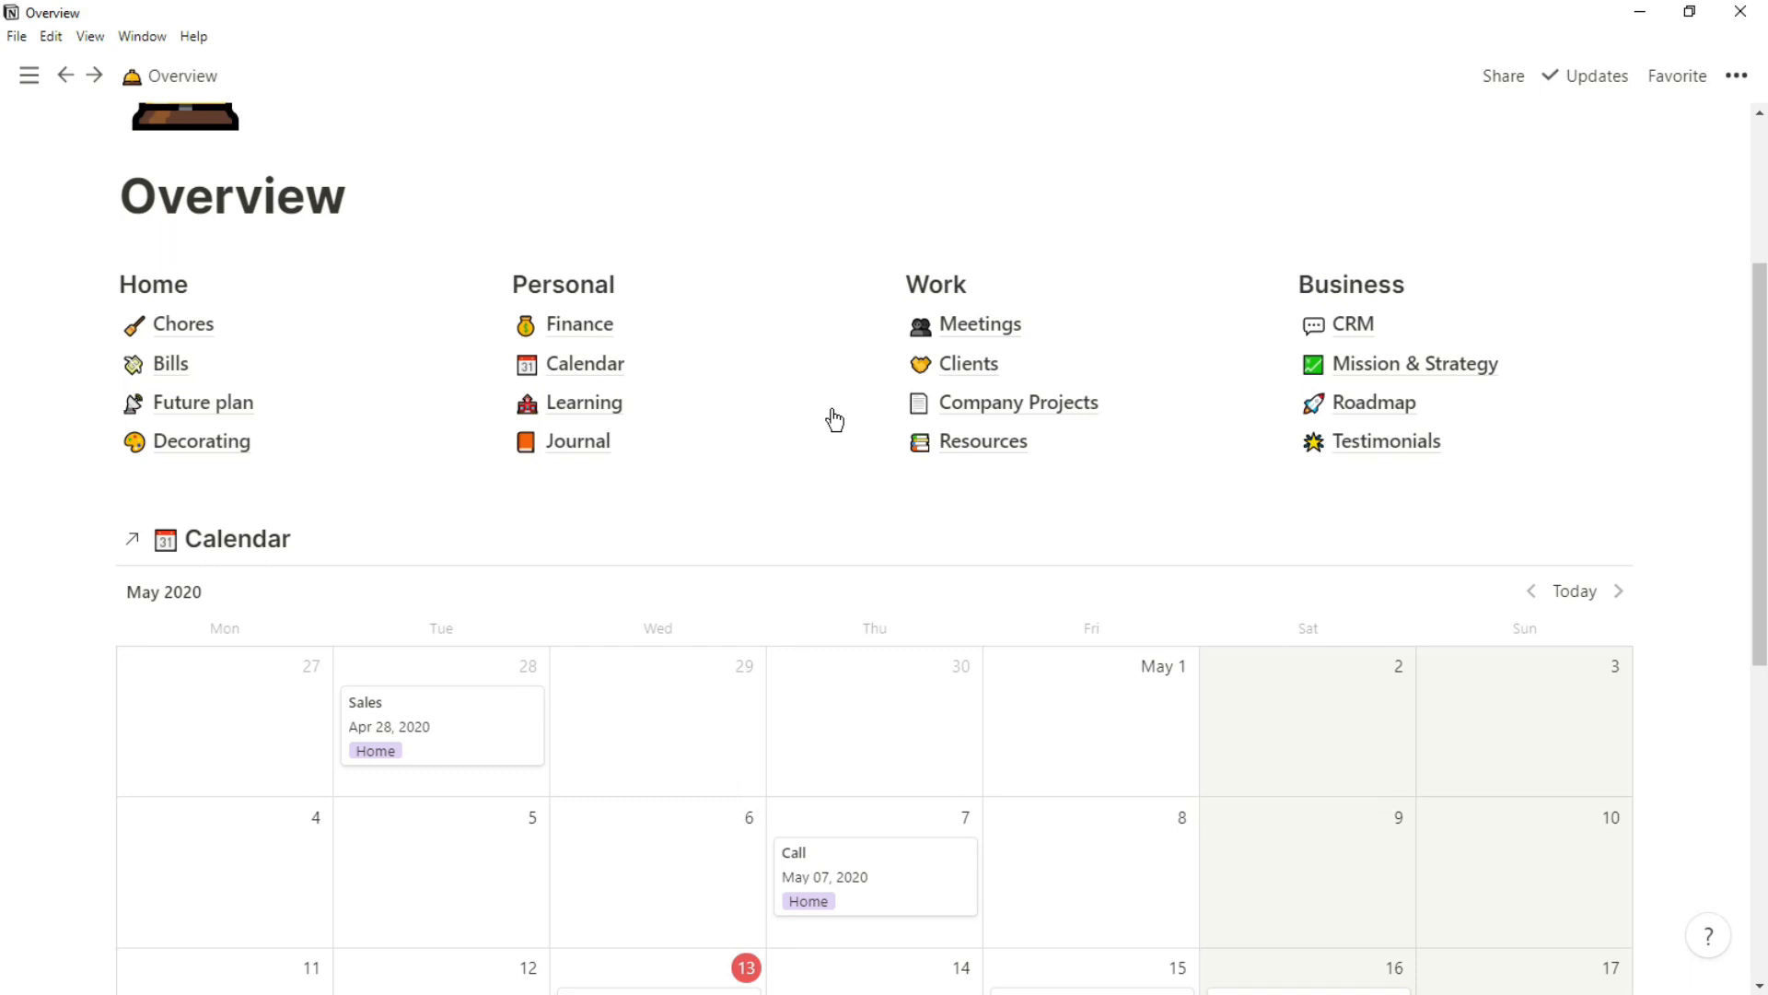
{"action": "scroll", "scroll_direction": "down", "scroll_amount": 3}
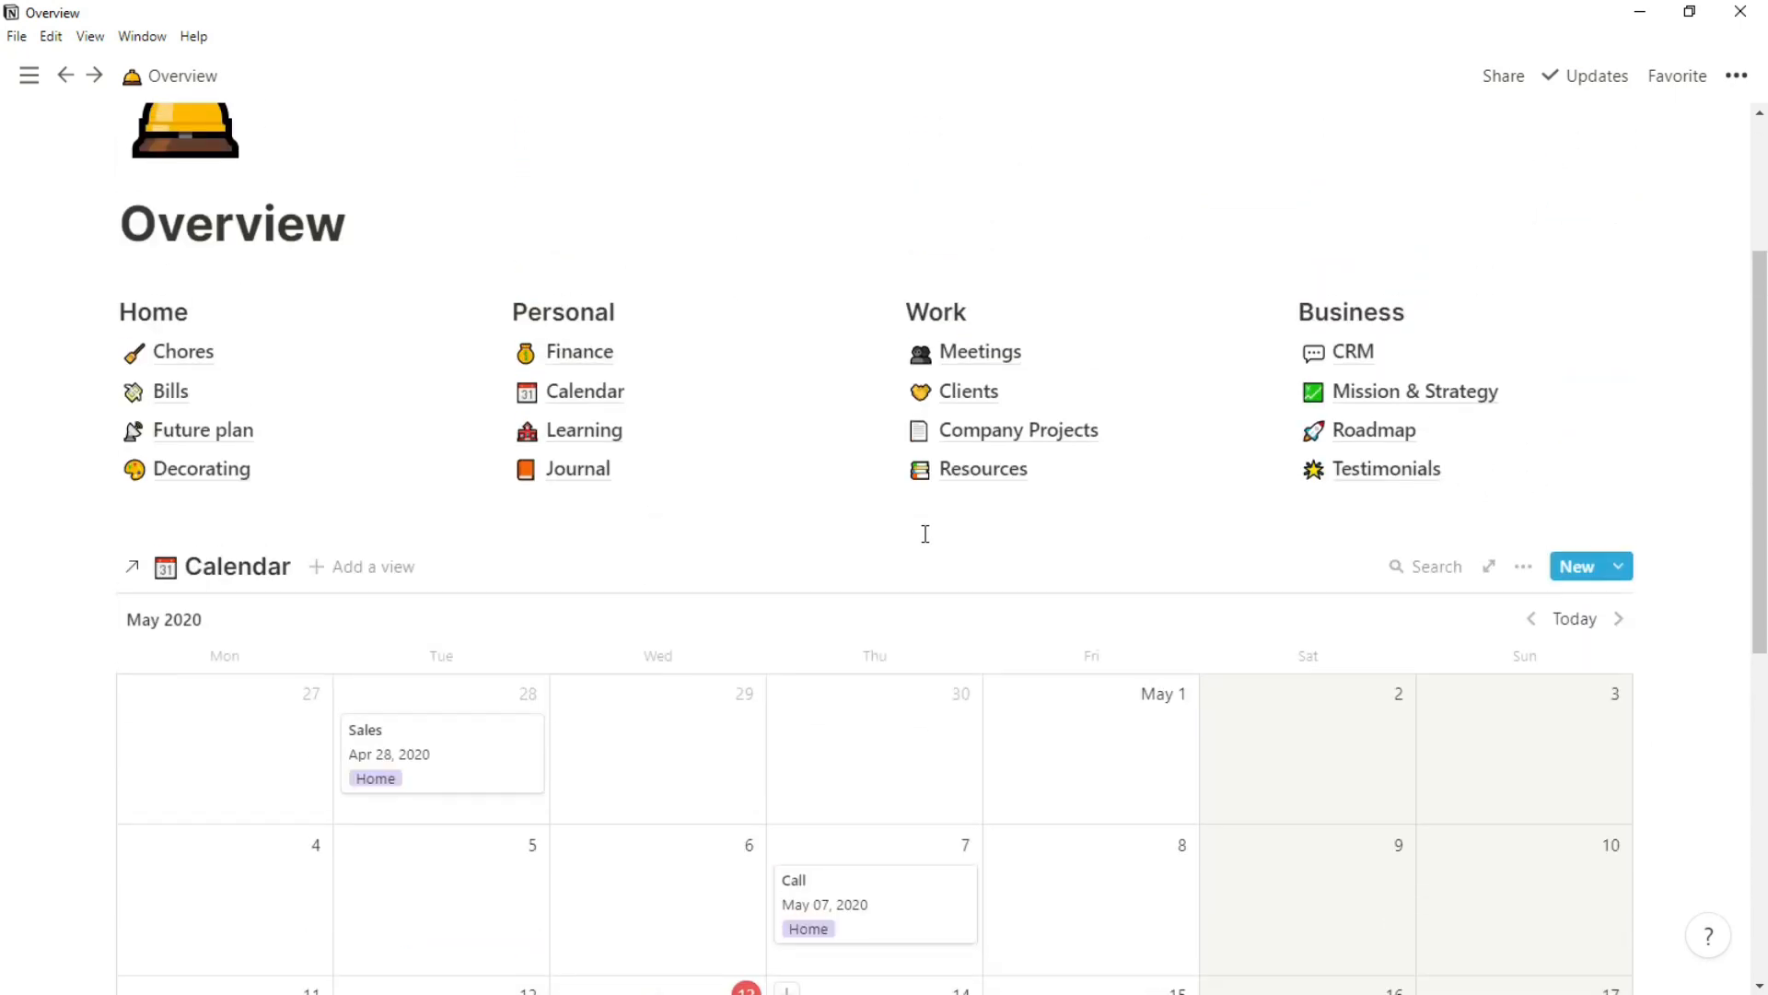
{"action": "left_click", "coordinate": [237, 565]}
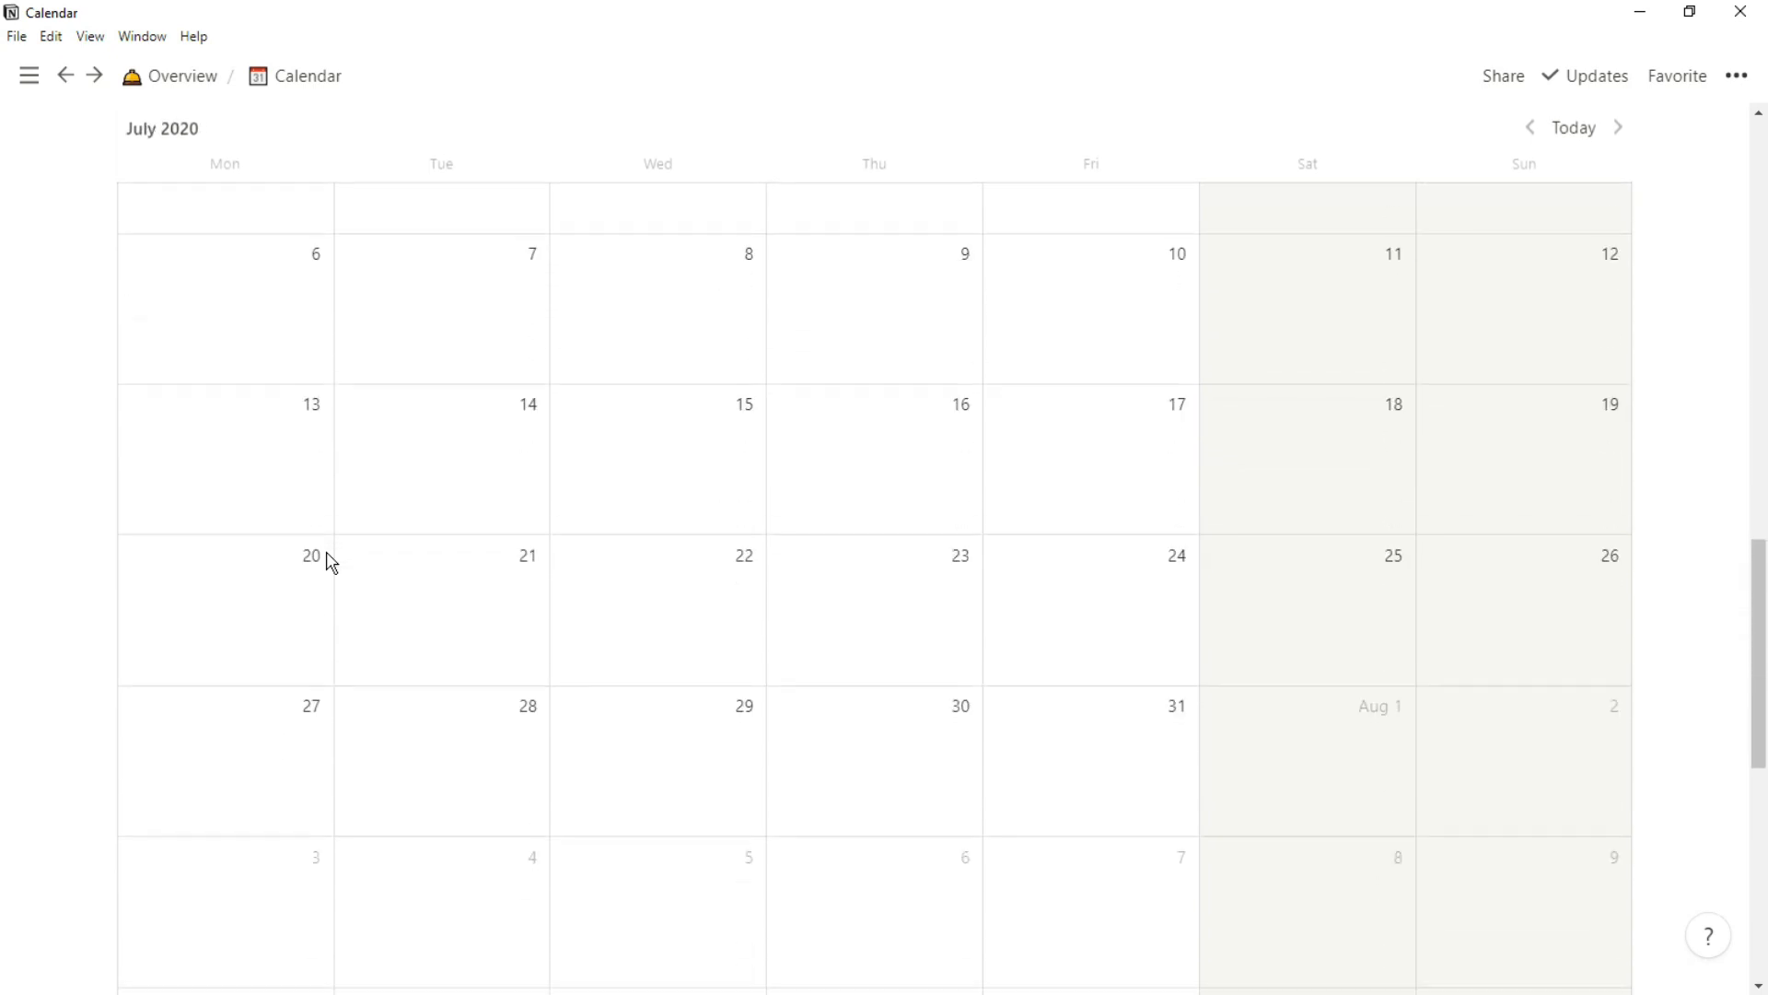
{"action": "left_click", "coordinate": [183, 75]}
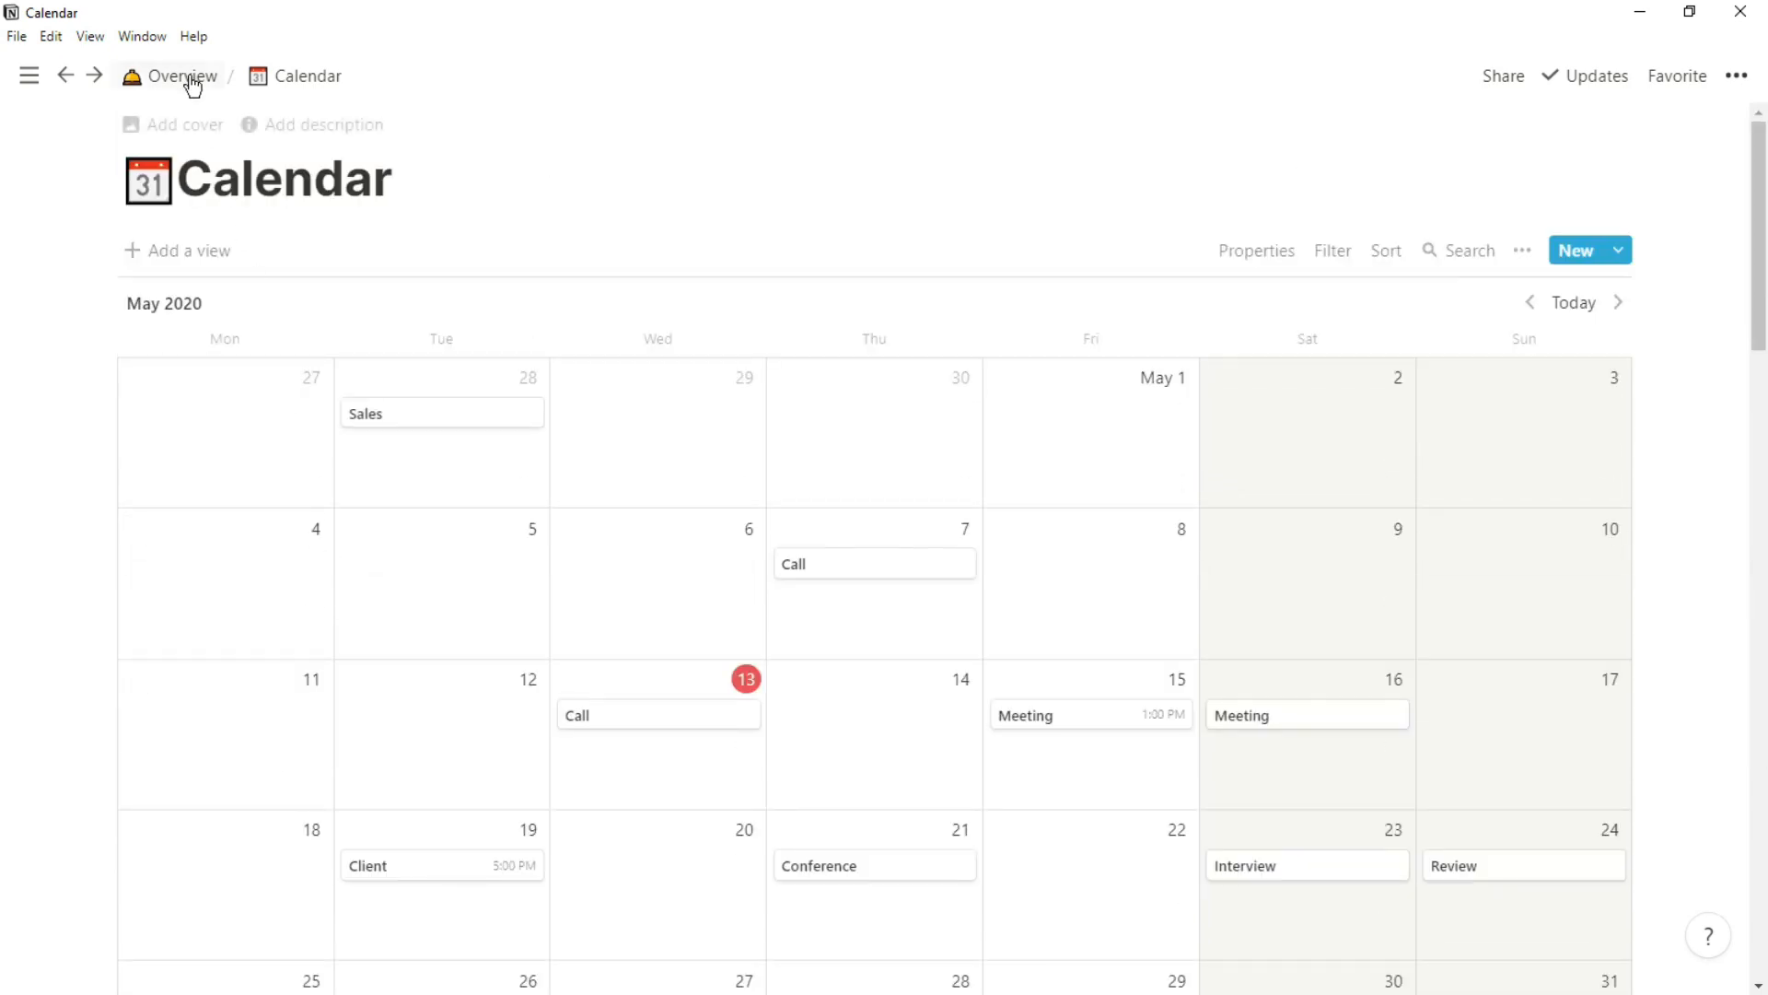
Look through the 12-lecture Lectures table on the Learning page, then return to Overview
{"action": "left_click", "coordinate": [181, 76]}
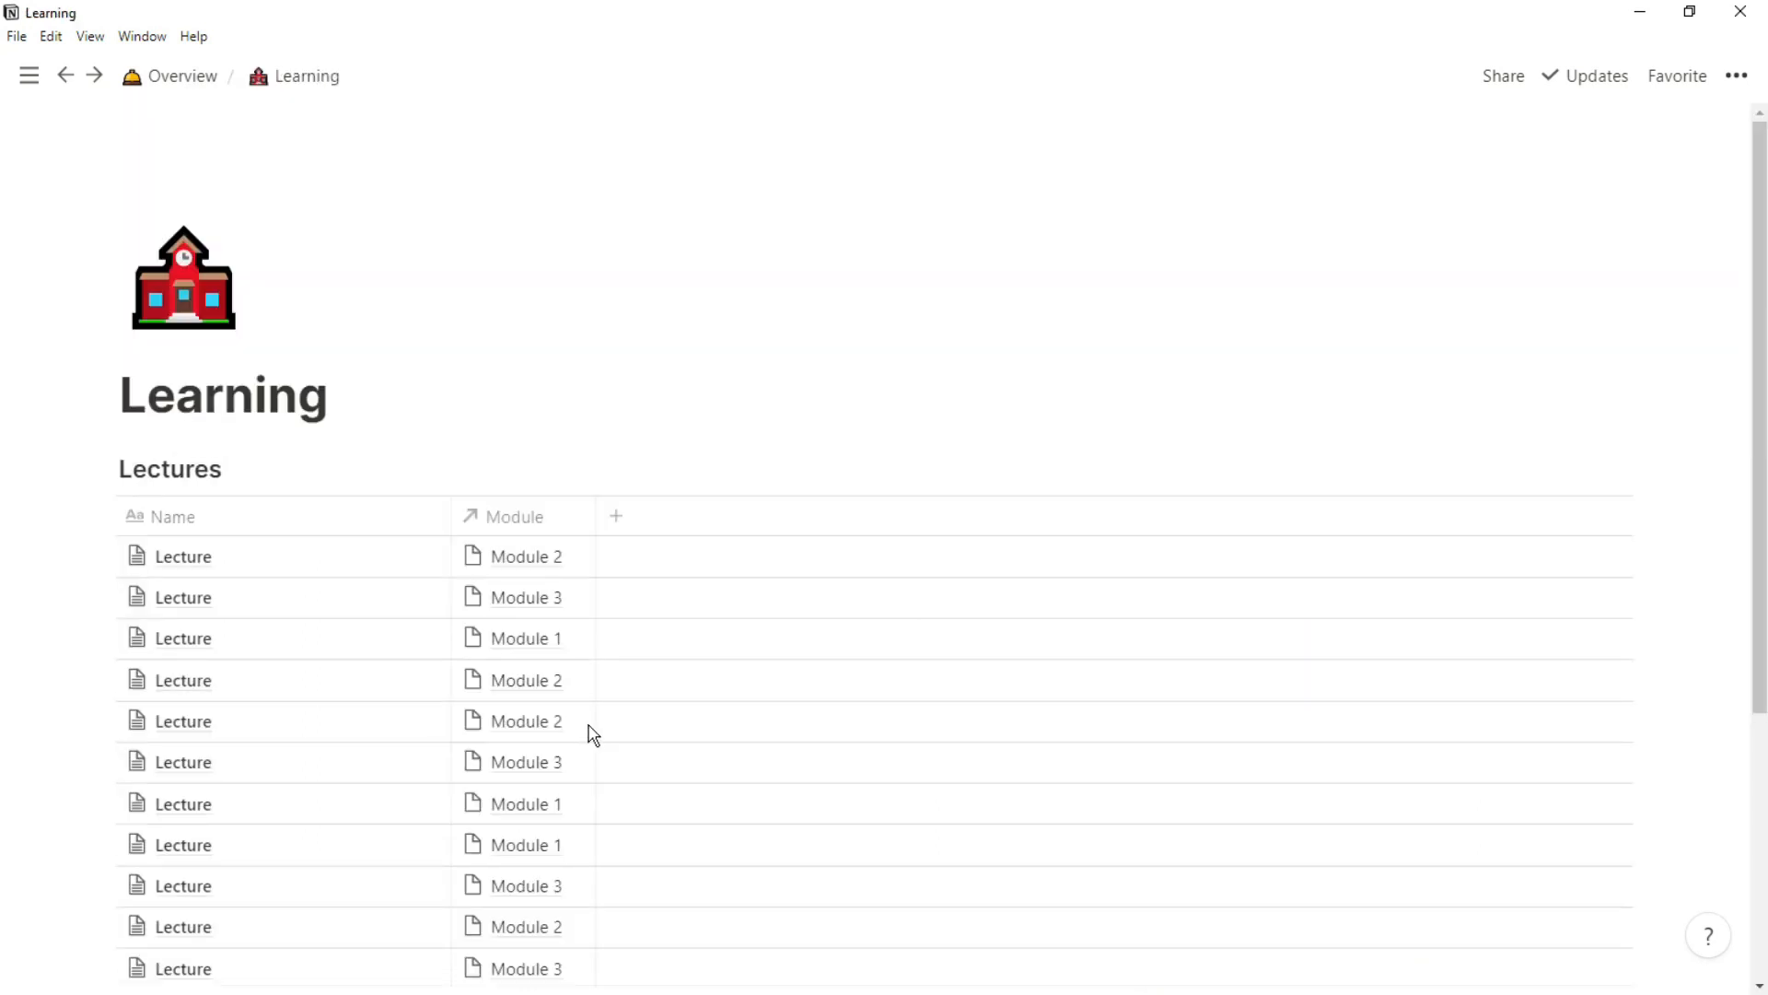
{"action": "scroll", "scroll_direction": "down", "scroll_amount": 3}
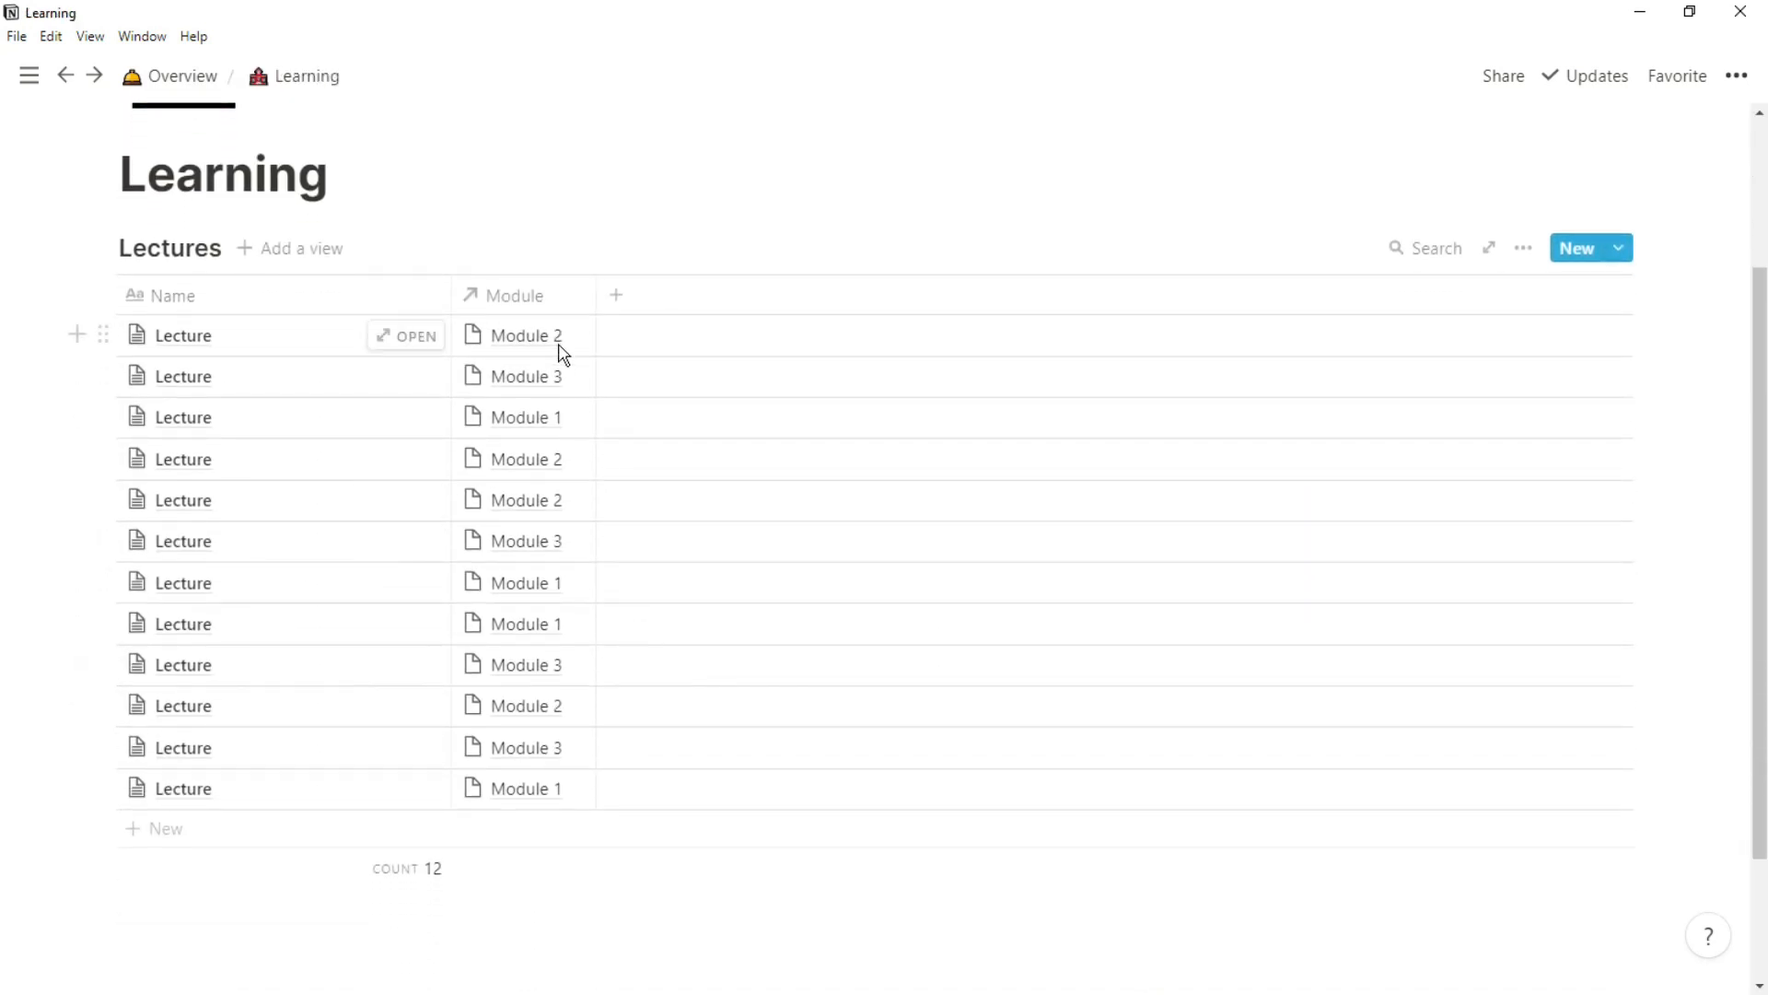
{"action": "mouse_move", "coordinate": [236, 140]}
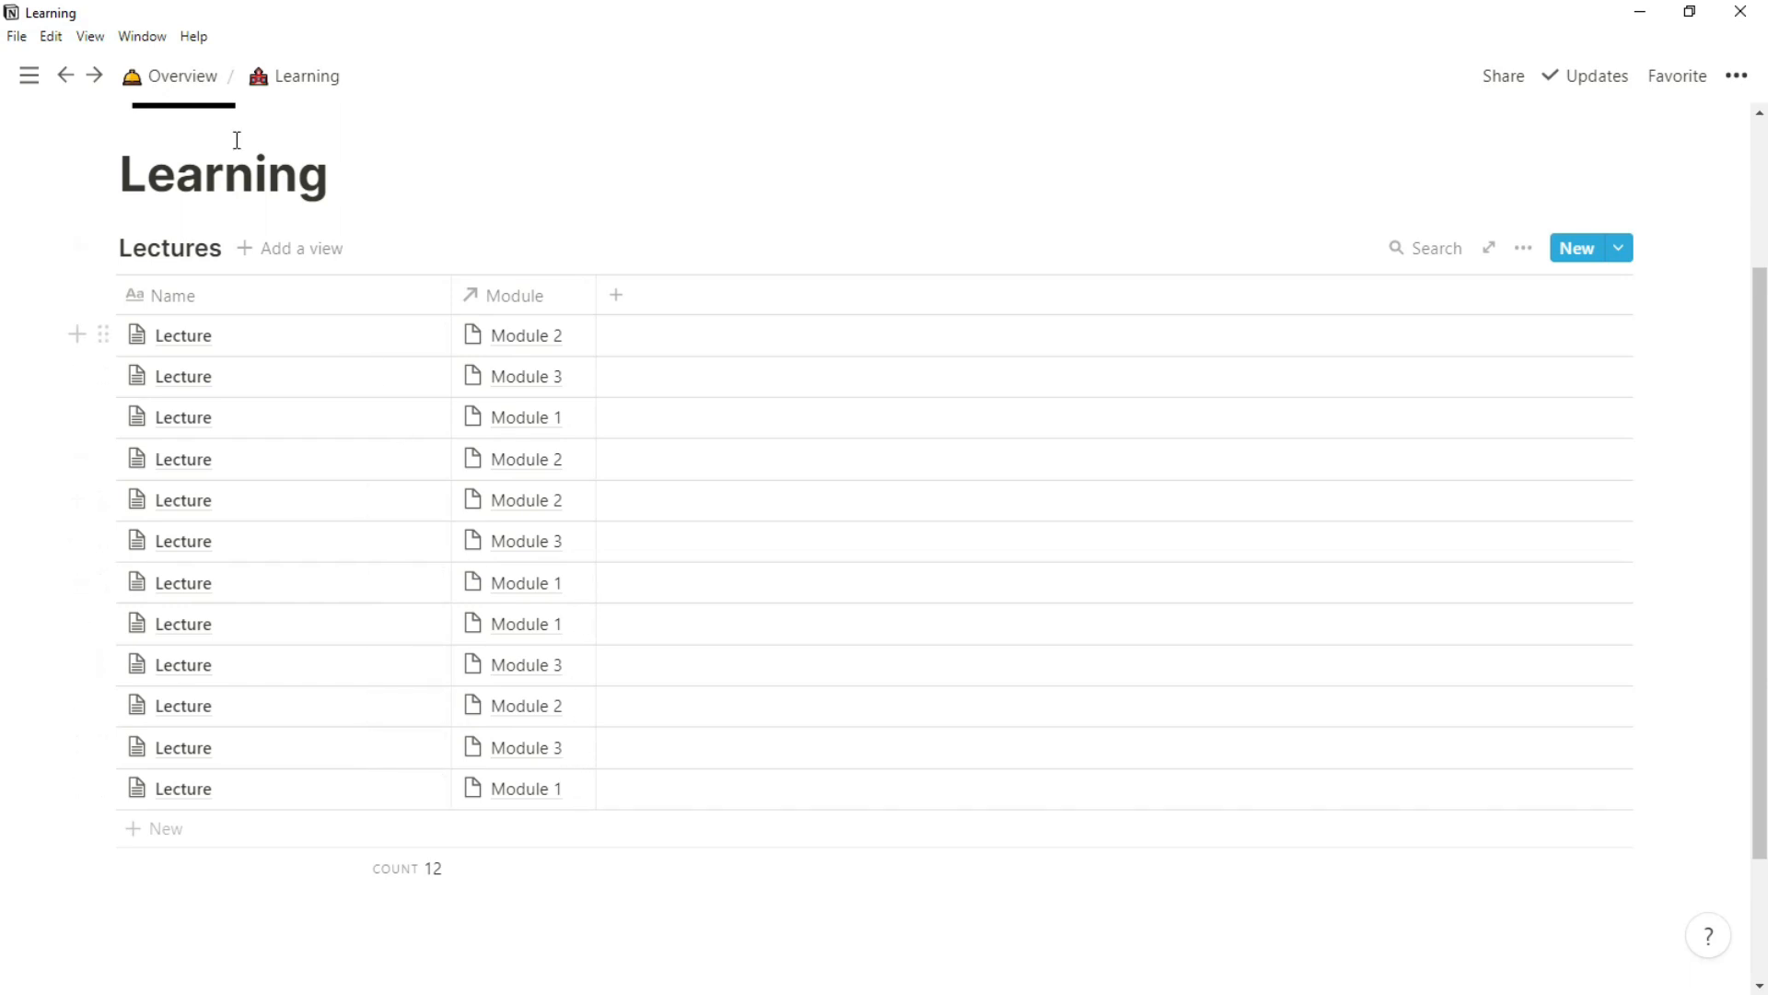
{"action": "left_click", "coordinate": [181, 75]}
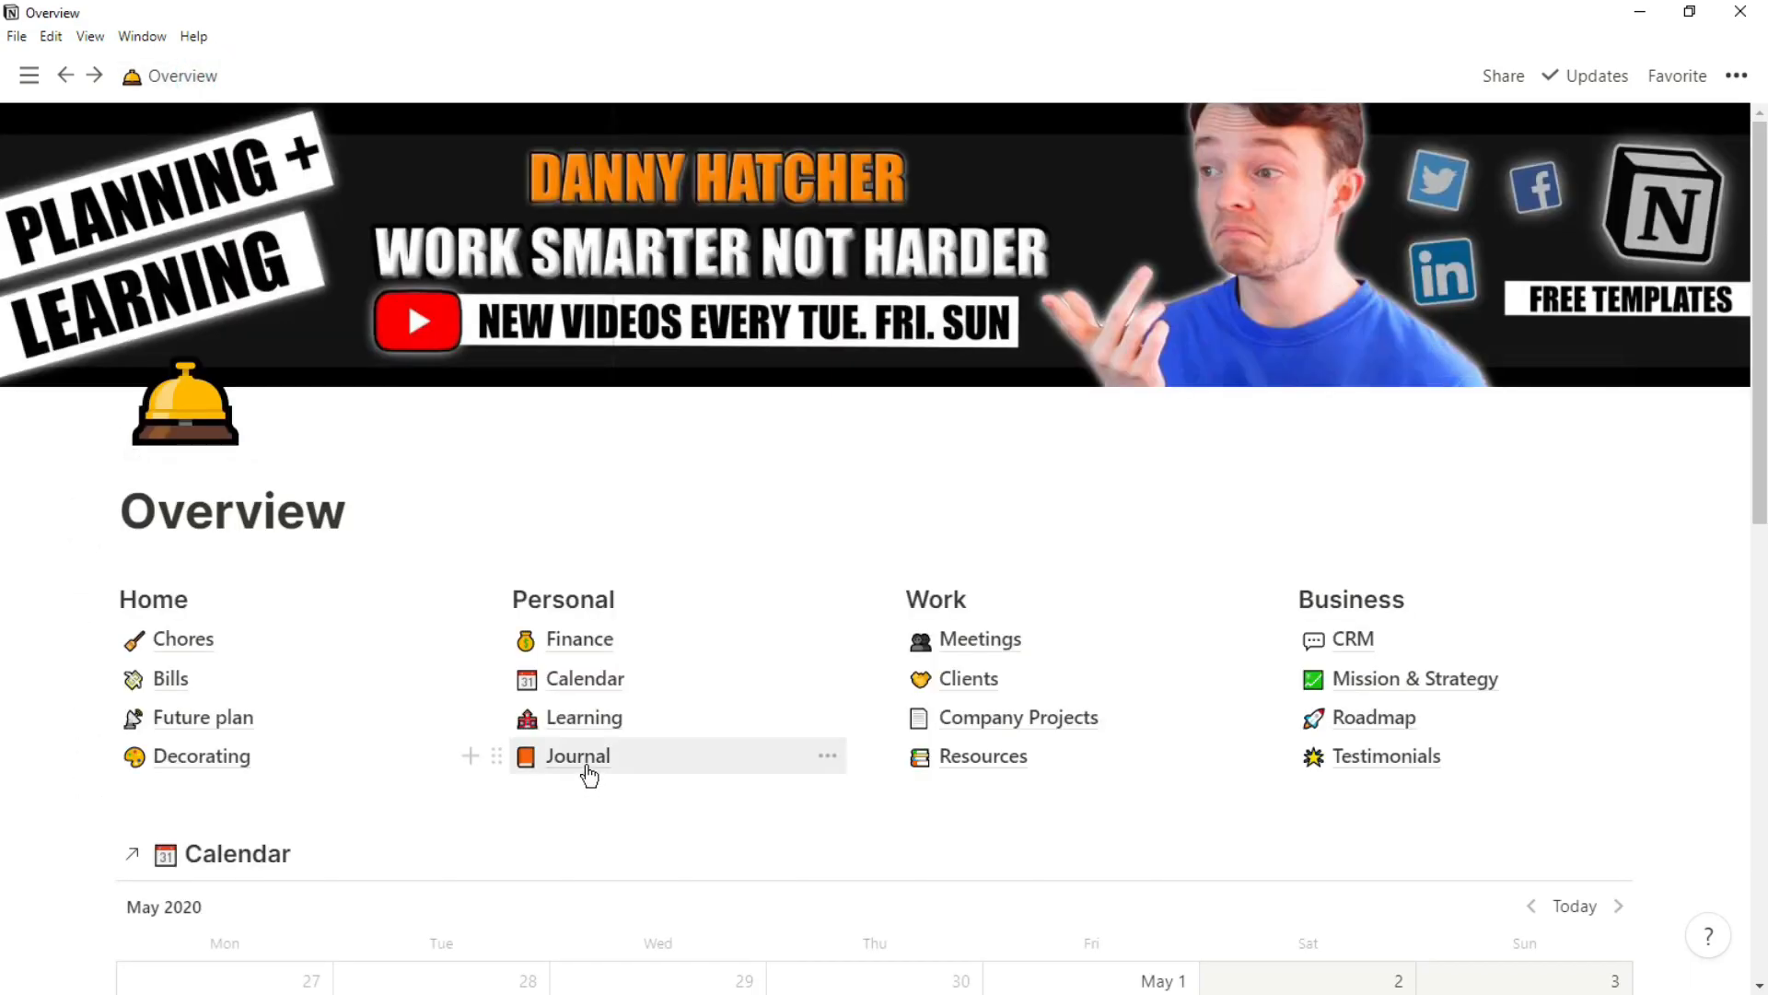
Create a new untitled Journal gallery entry with sky cover and habit checkboxes, then return to Overview
{"action": "left_click", "coordinate": [576, 756]}
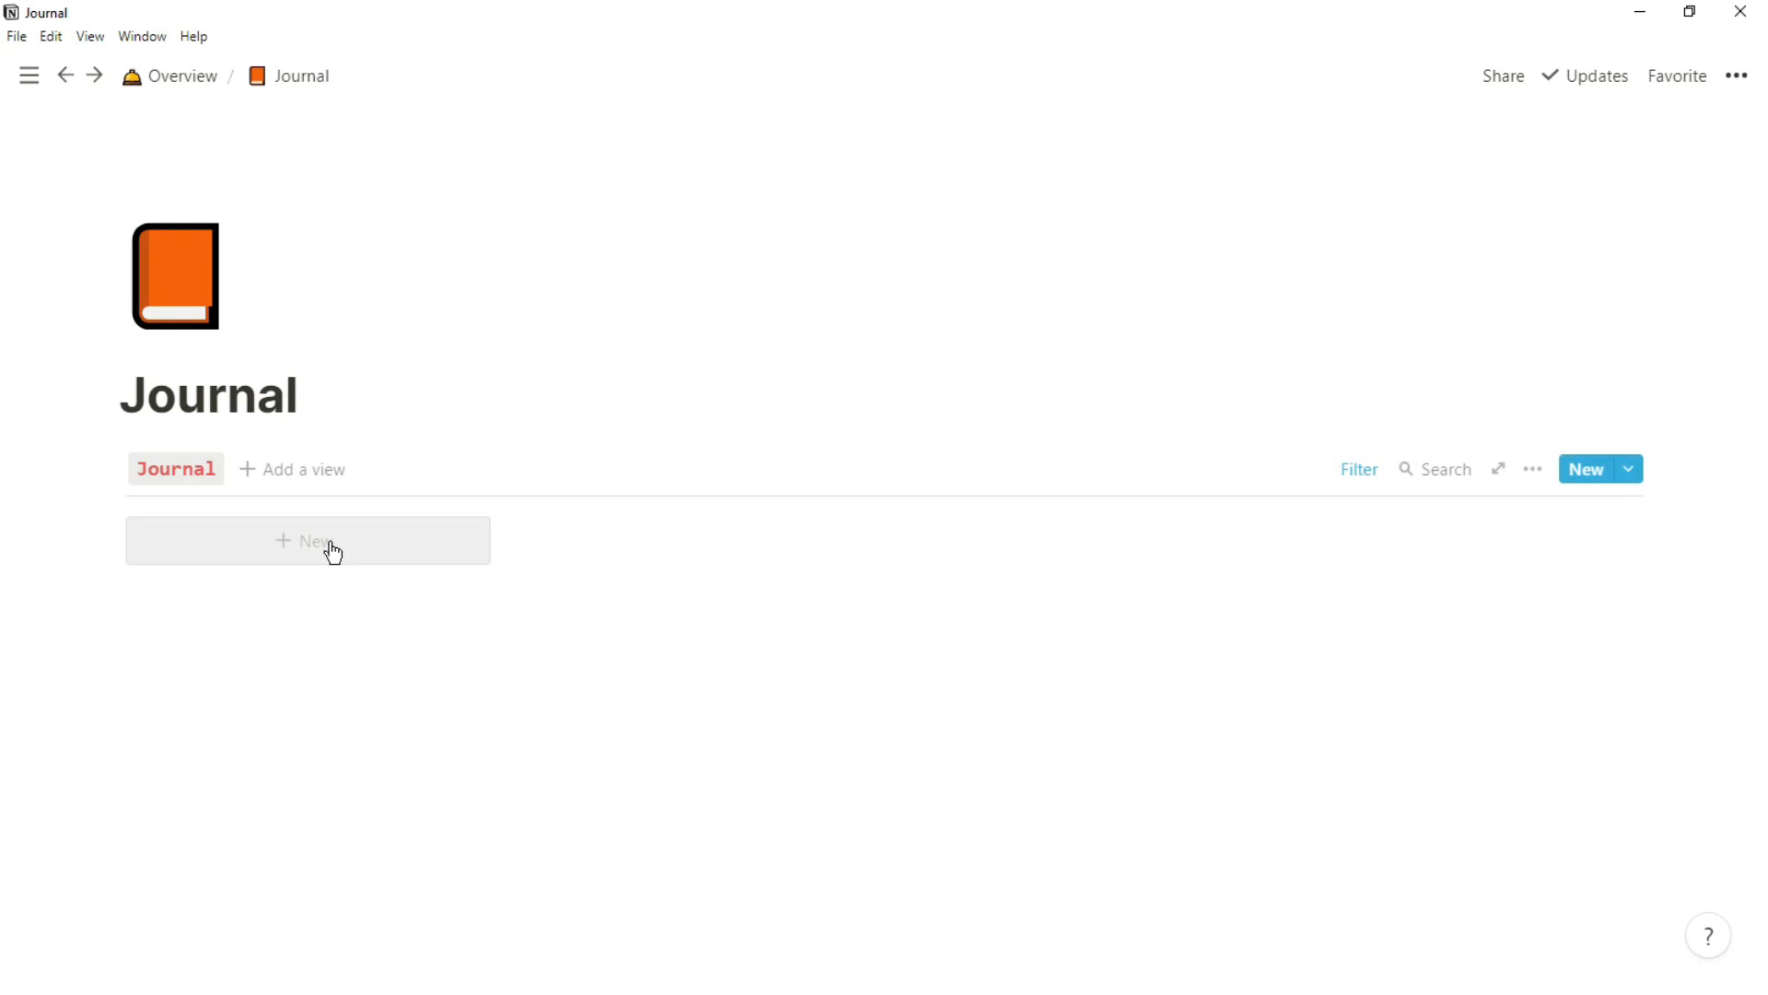
{"action": "left_click", "coordinate": [308, 540]}
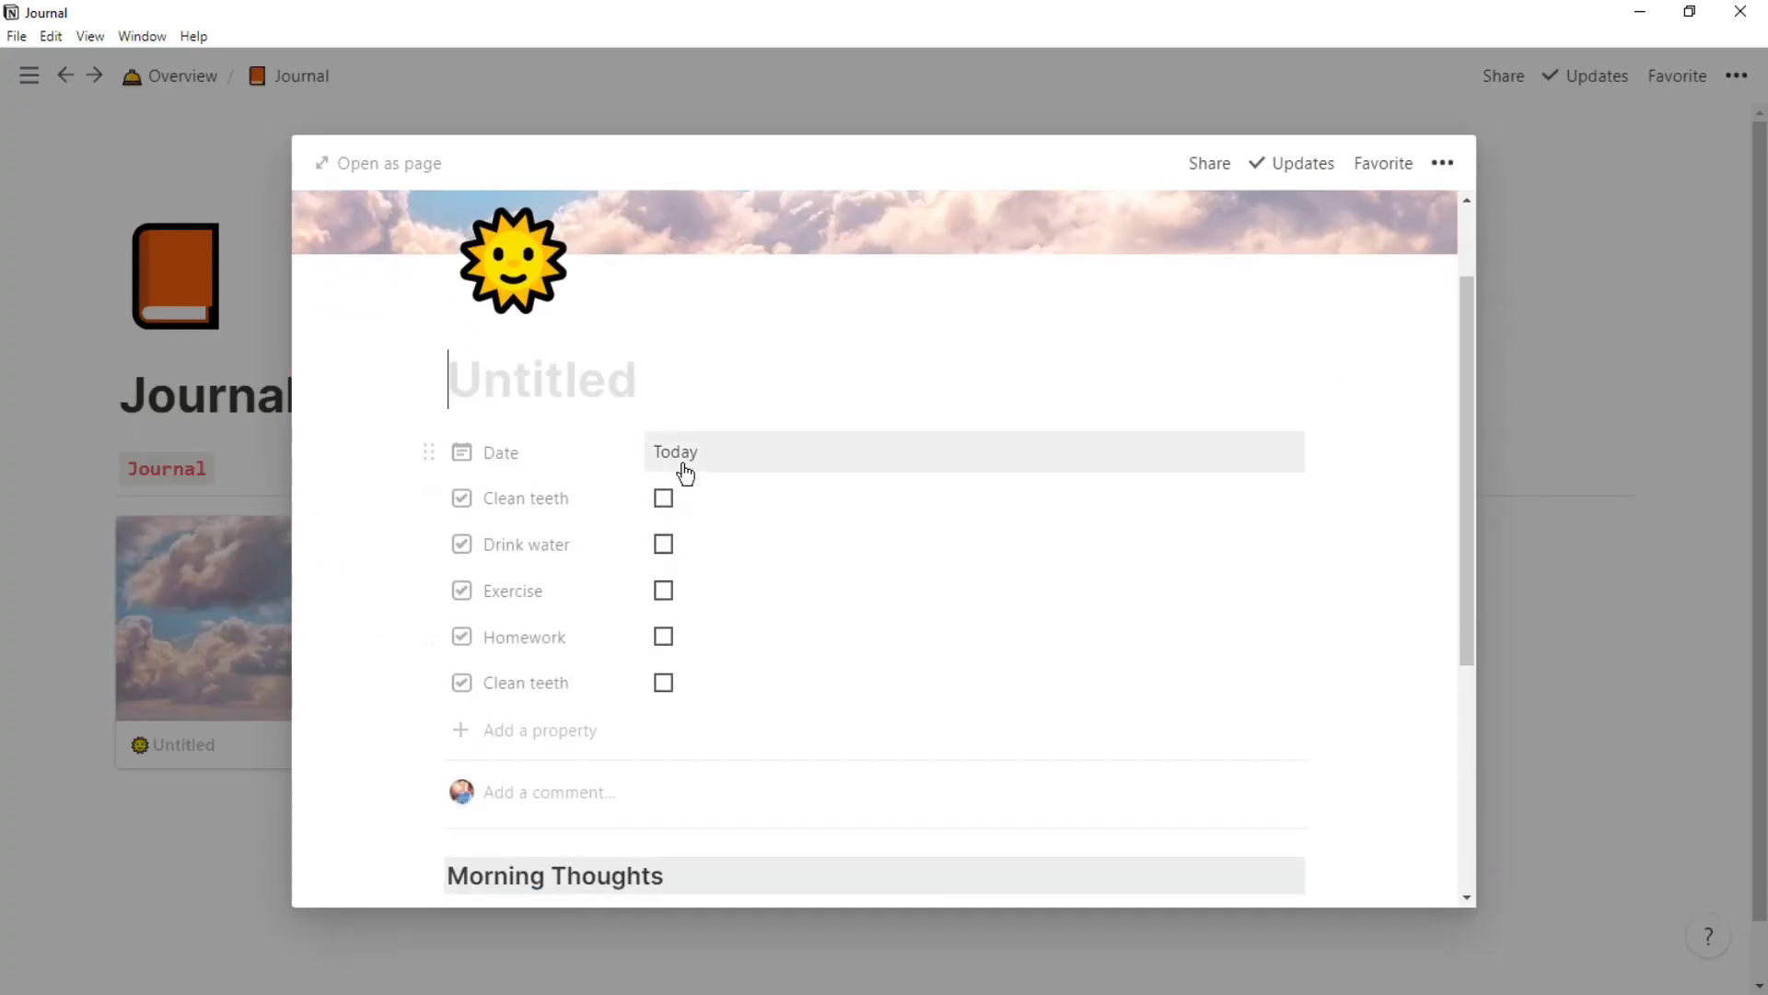
{"action": "scroll", "scroll_direction": "down", "scroll_amount": 3}
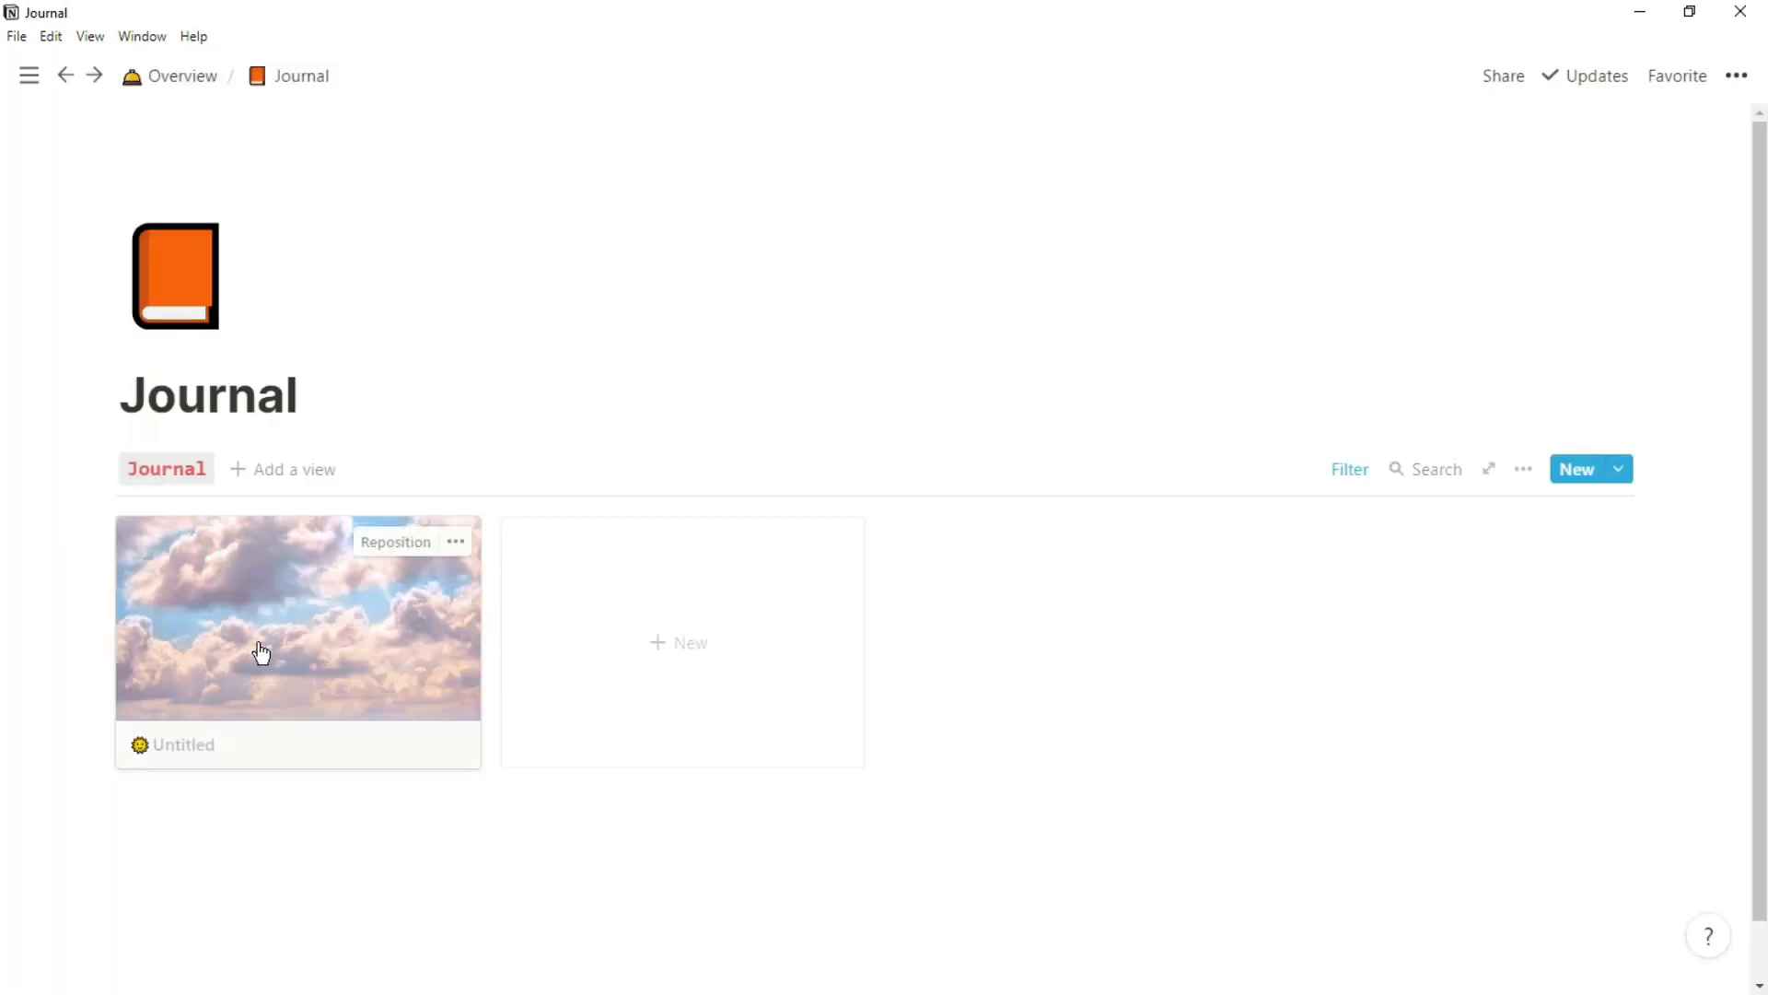
{"action": "left_click", "coordinate": [182, 76]}
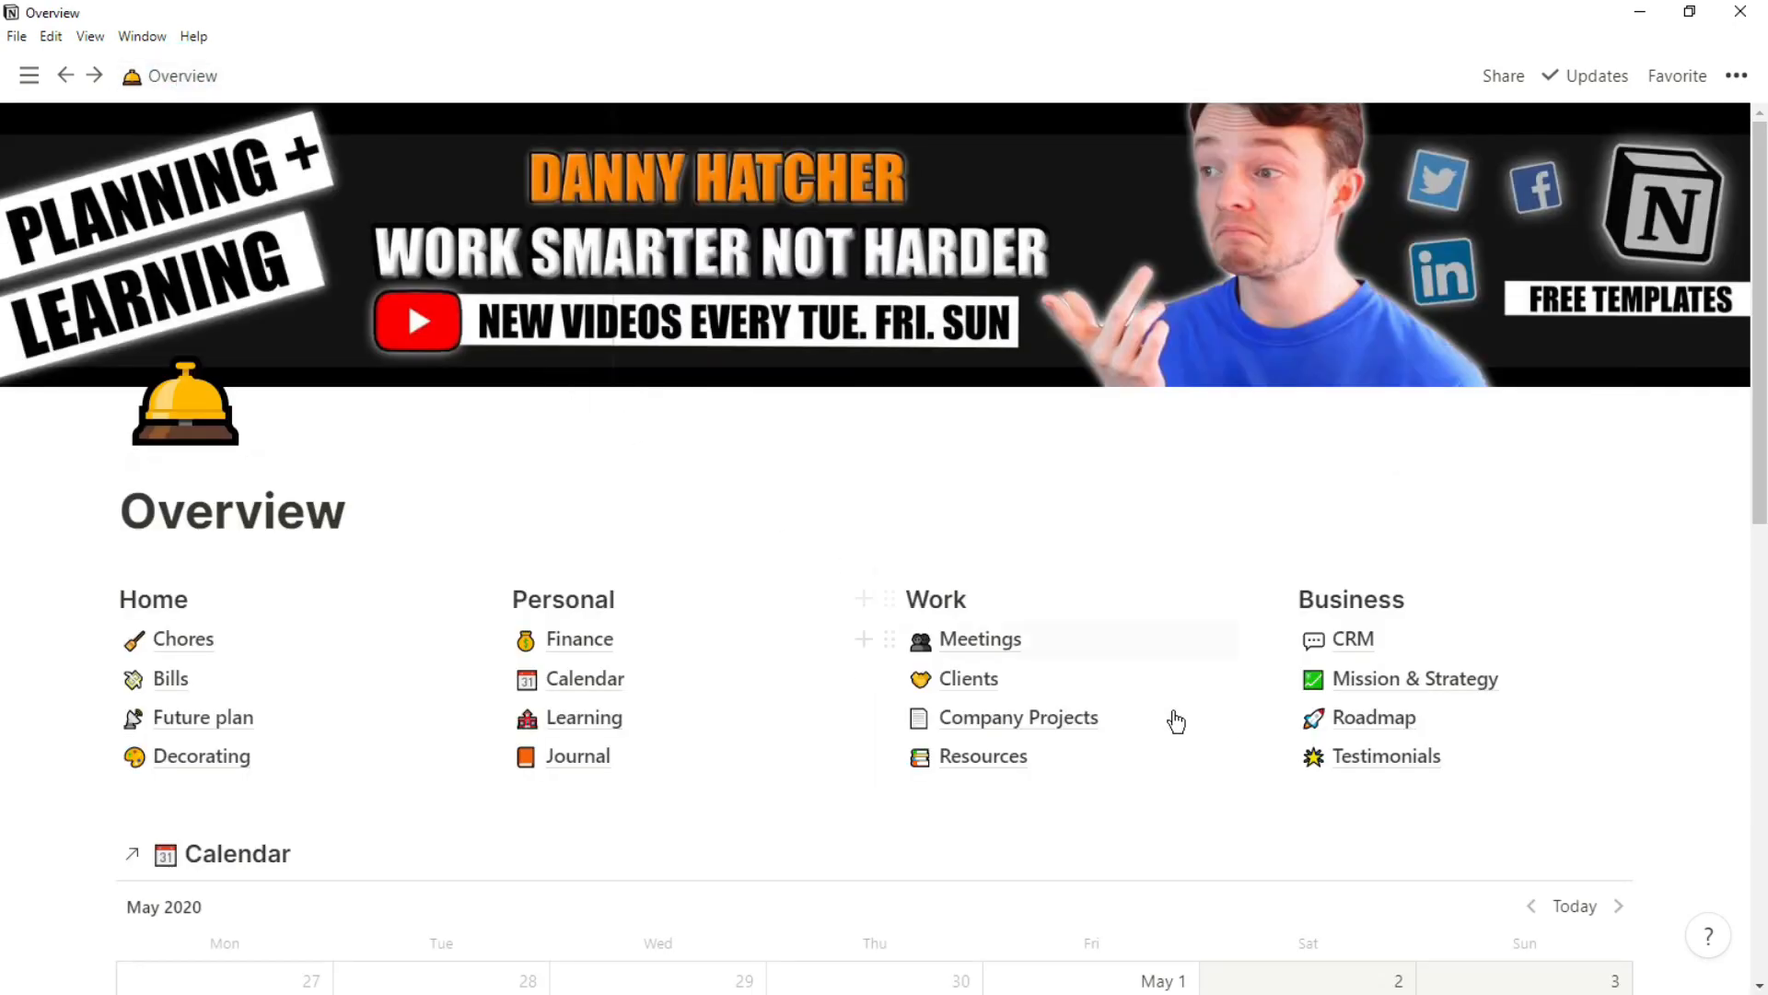
On Company Projects, show Project 1's related tasks and open Task 1
{"action": "left_click", "coordinate": [1017, 717]}
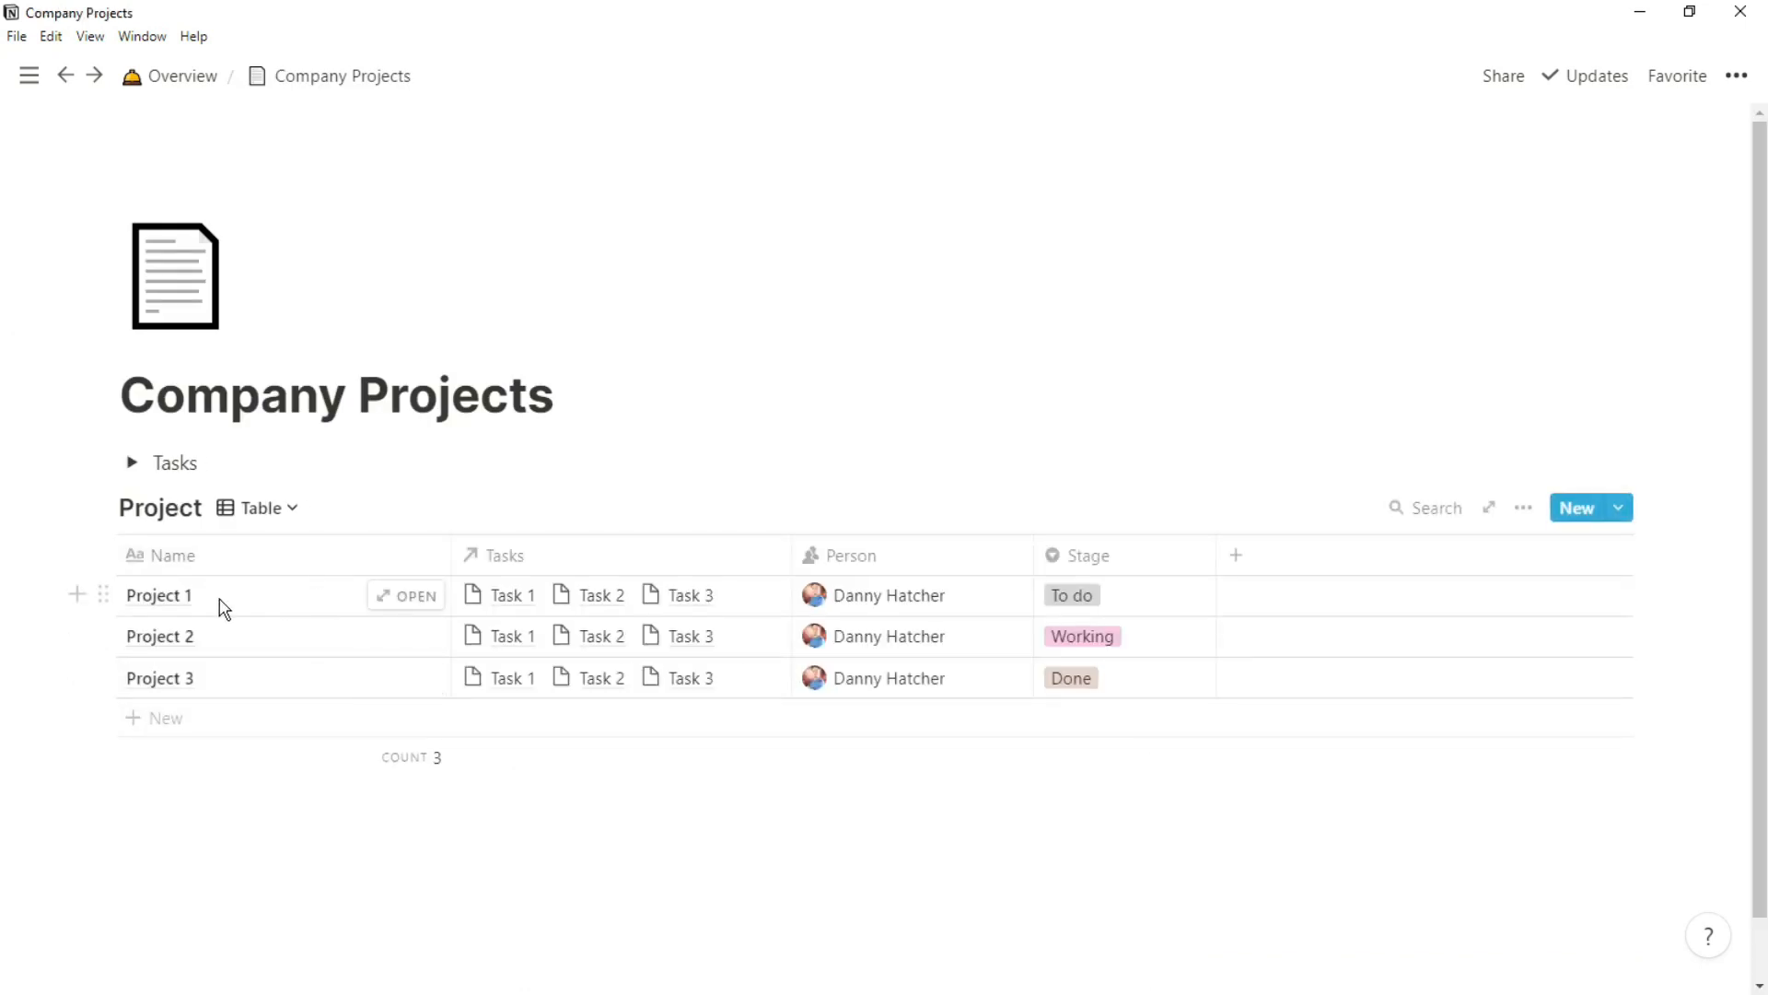
{"action": "mouse_move", "coordinate": [591, 604]}
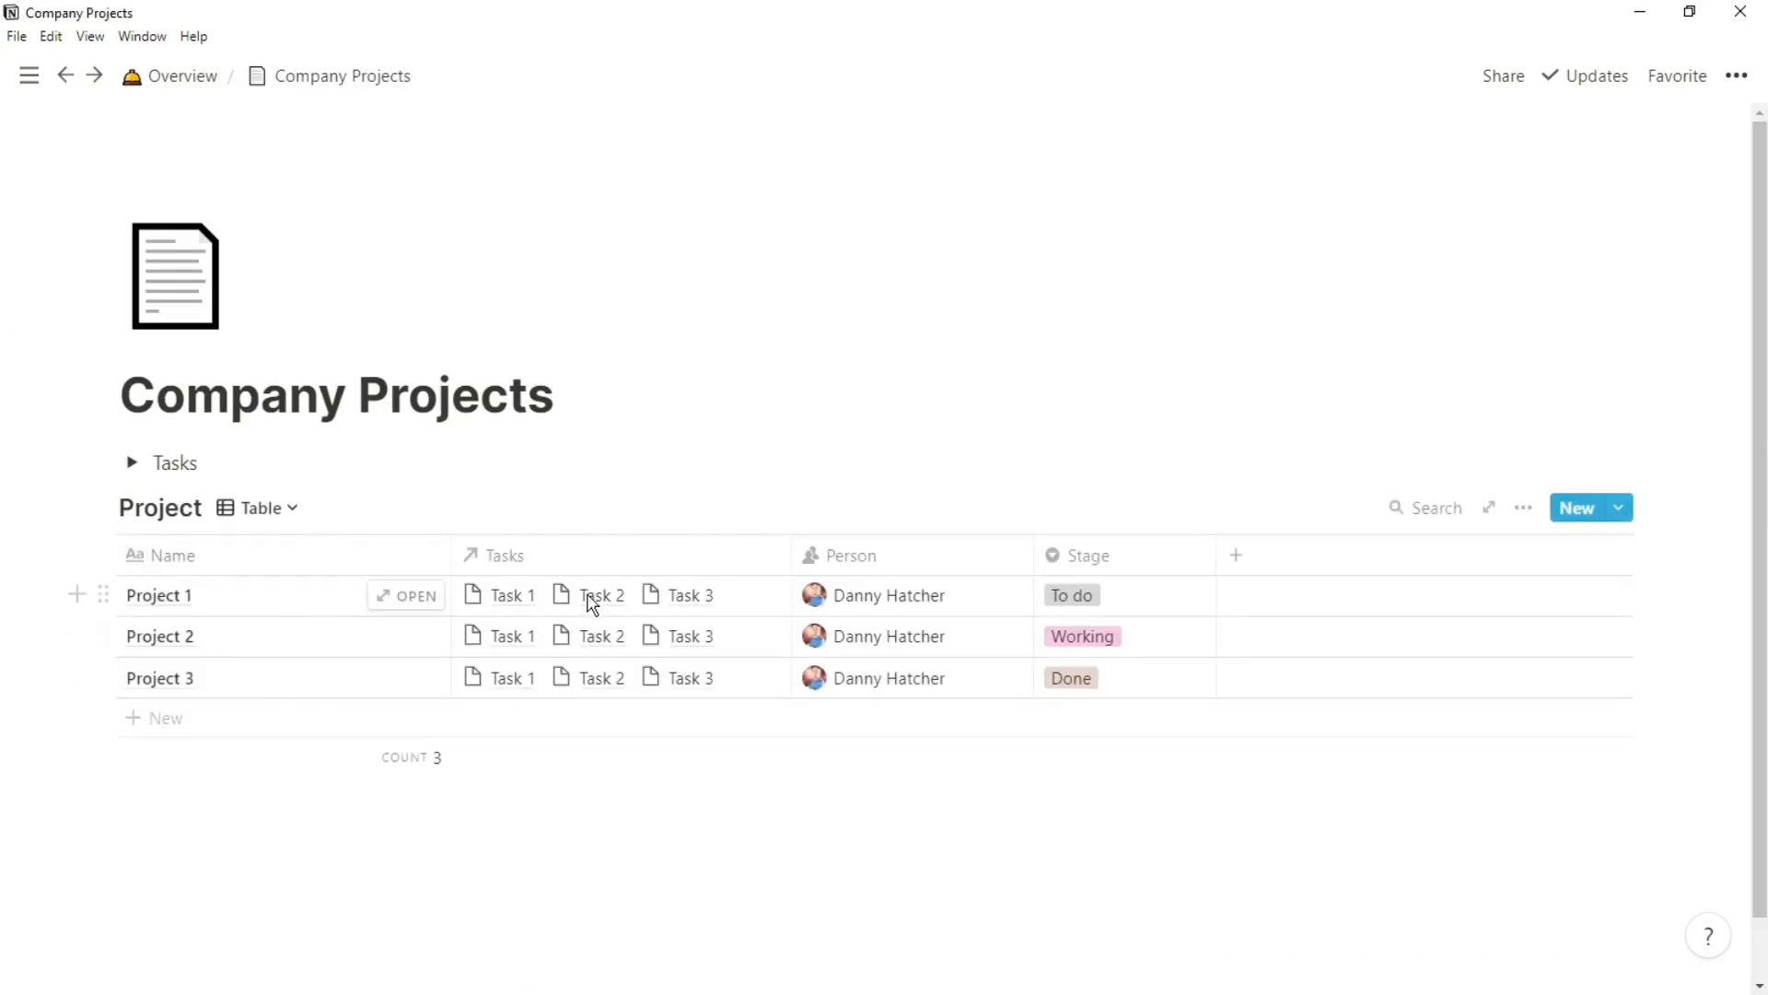
{"action": "mouse_move", "coordinate": [547, 557]}
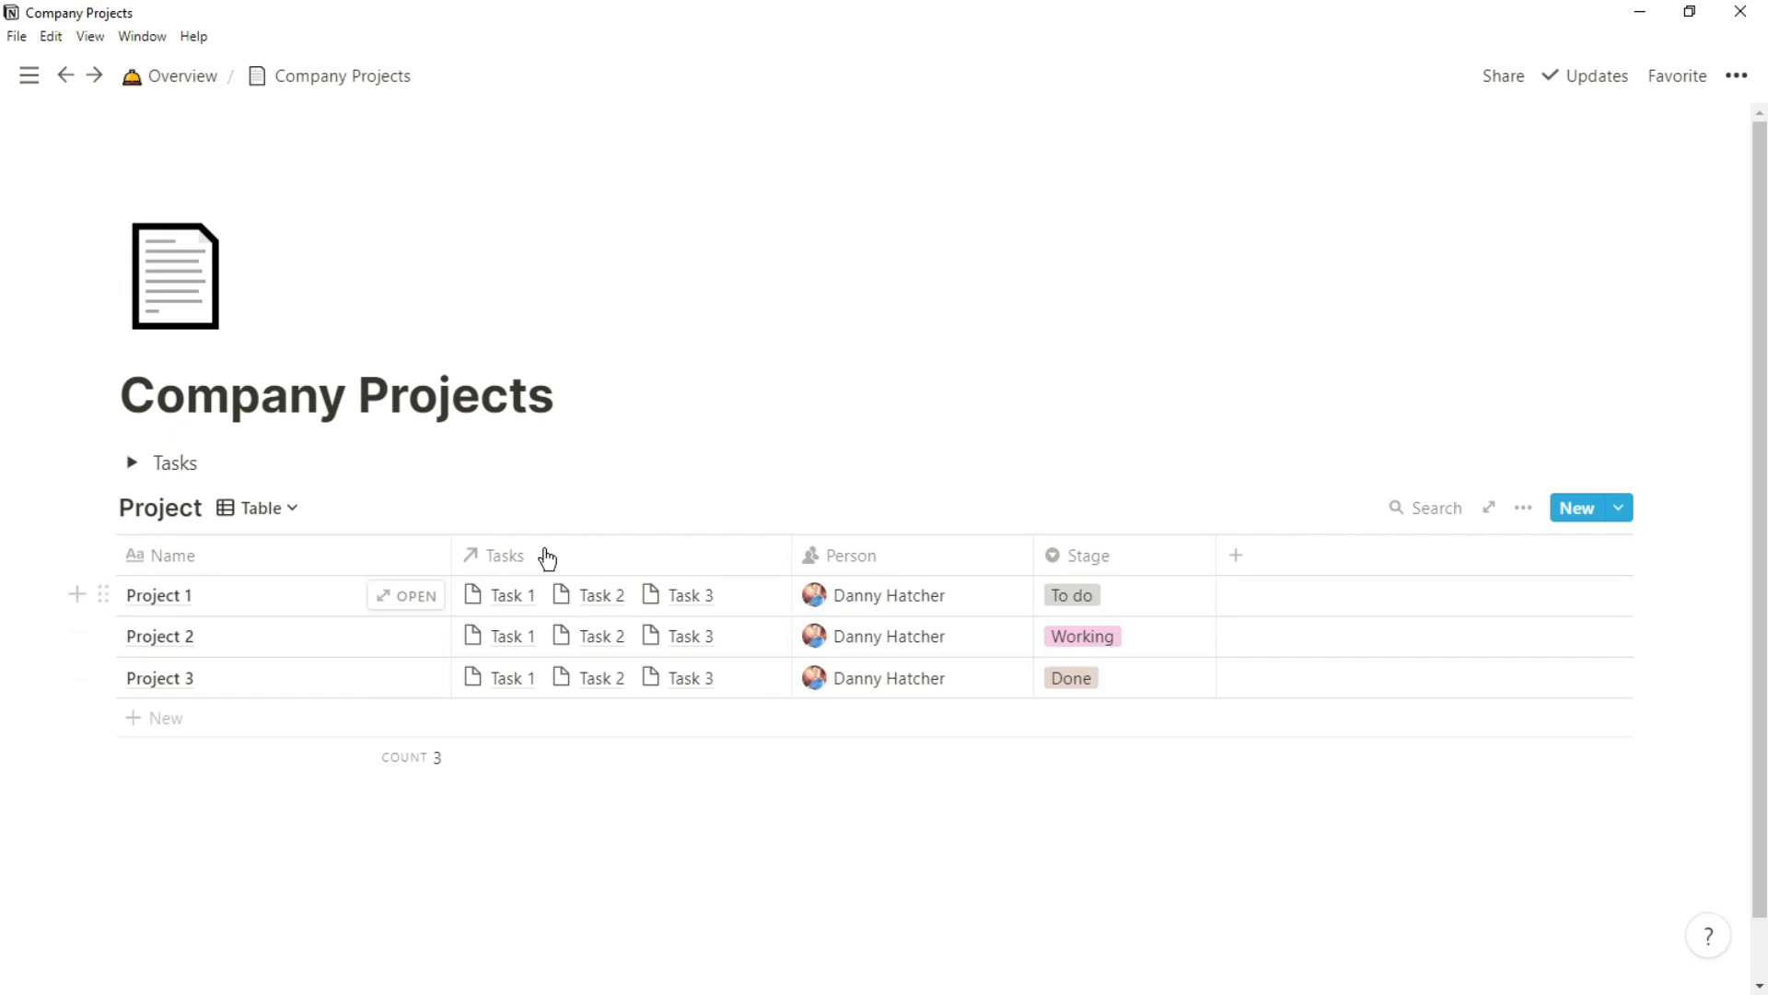
{"action": "left_click", "coordinate": [261, 508]}
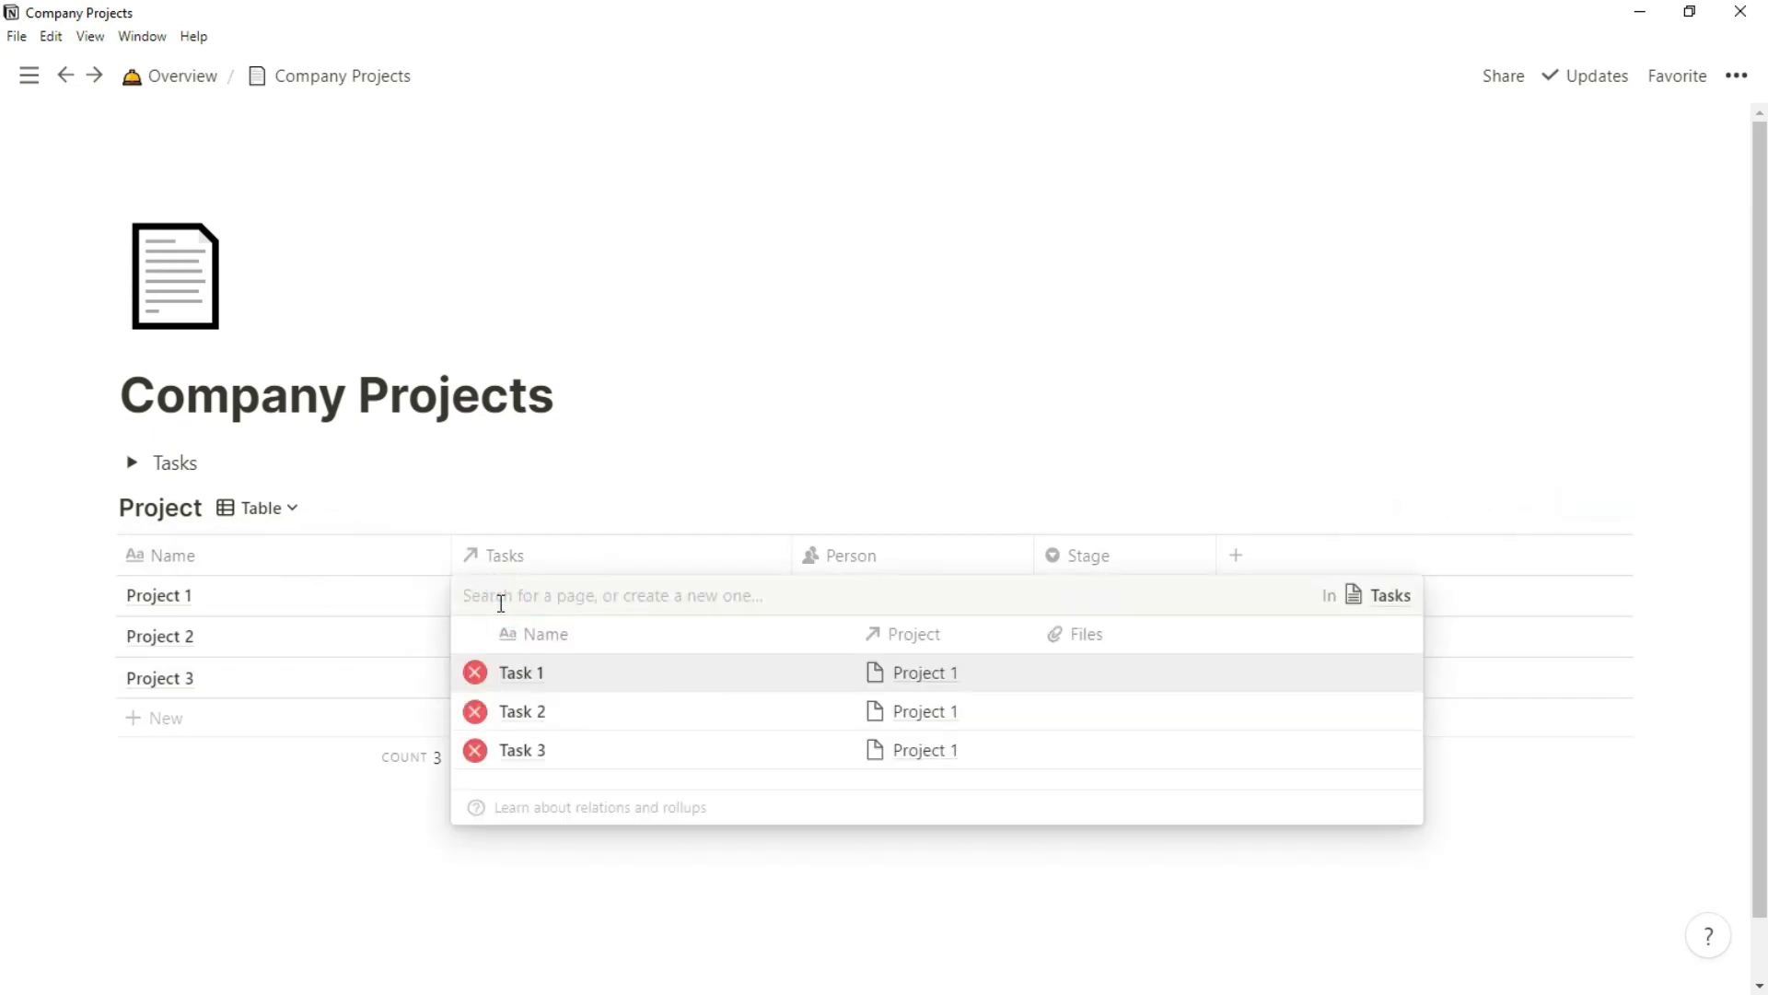
{"action": "left_click", "coordinate": [520, 672]}
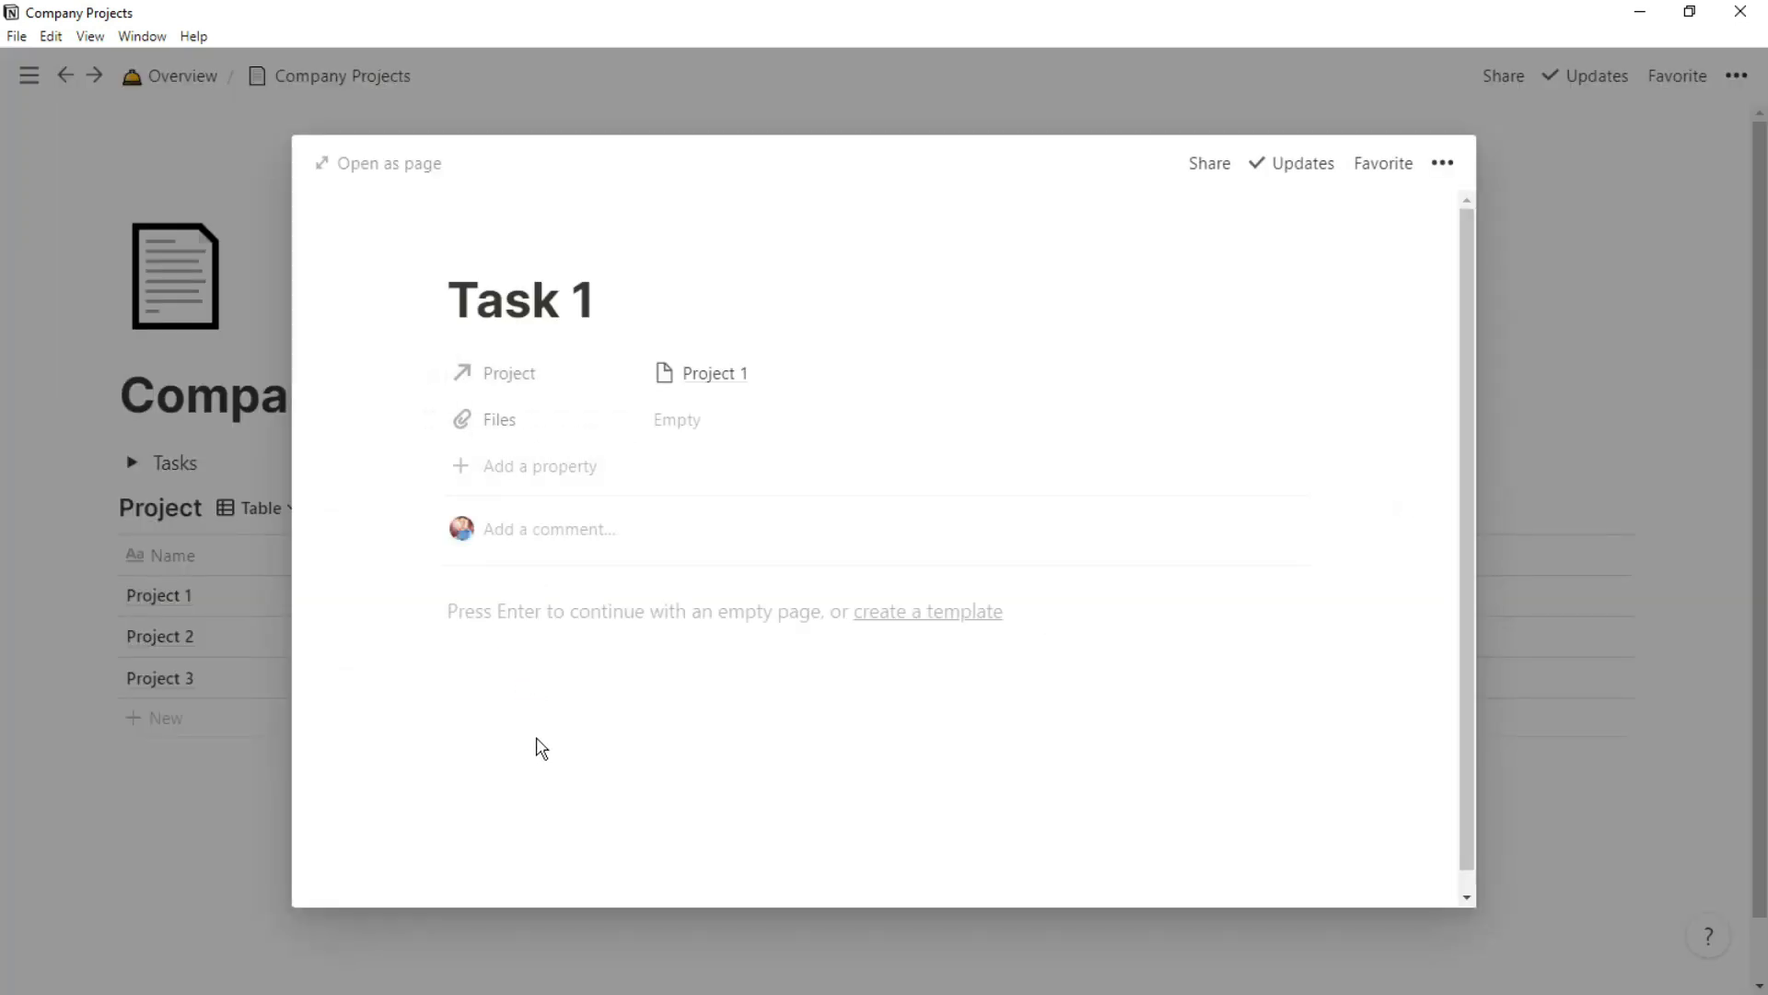